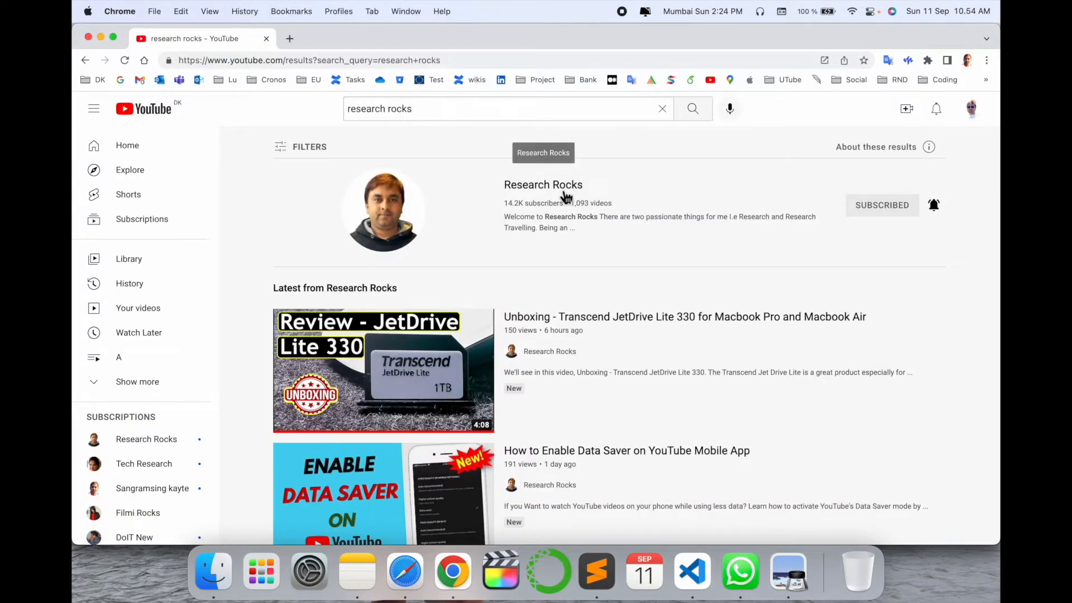
Step: Open a new blank browser tab next to the YouTube results
click(542, 185)
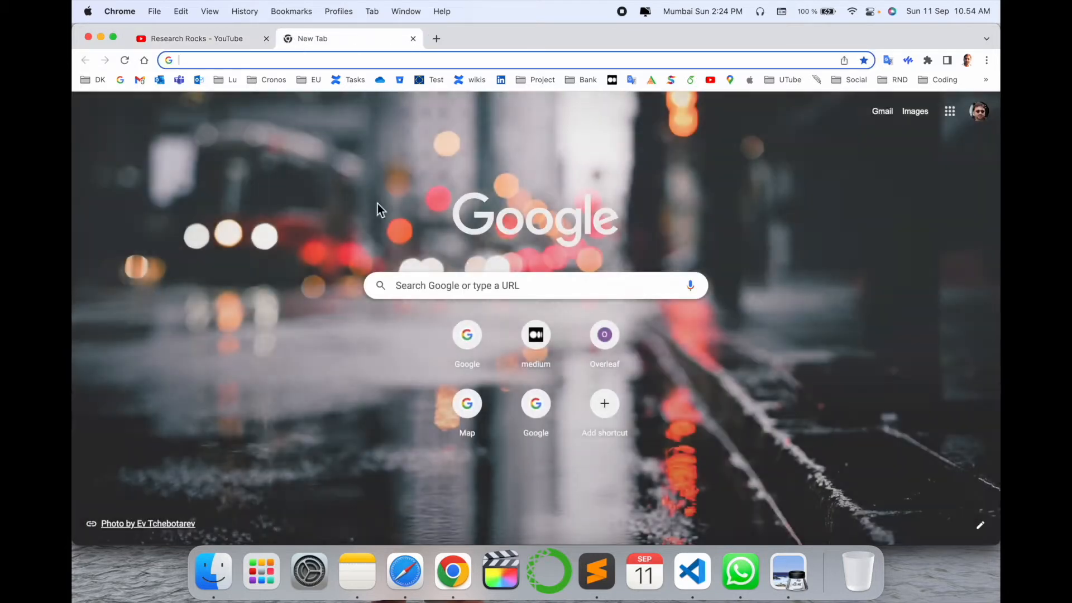
Step: Search Google for 'QuillBot for Chrome' and bring the Chrome Web Store result into view
text(QuillBot for Chrome)
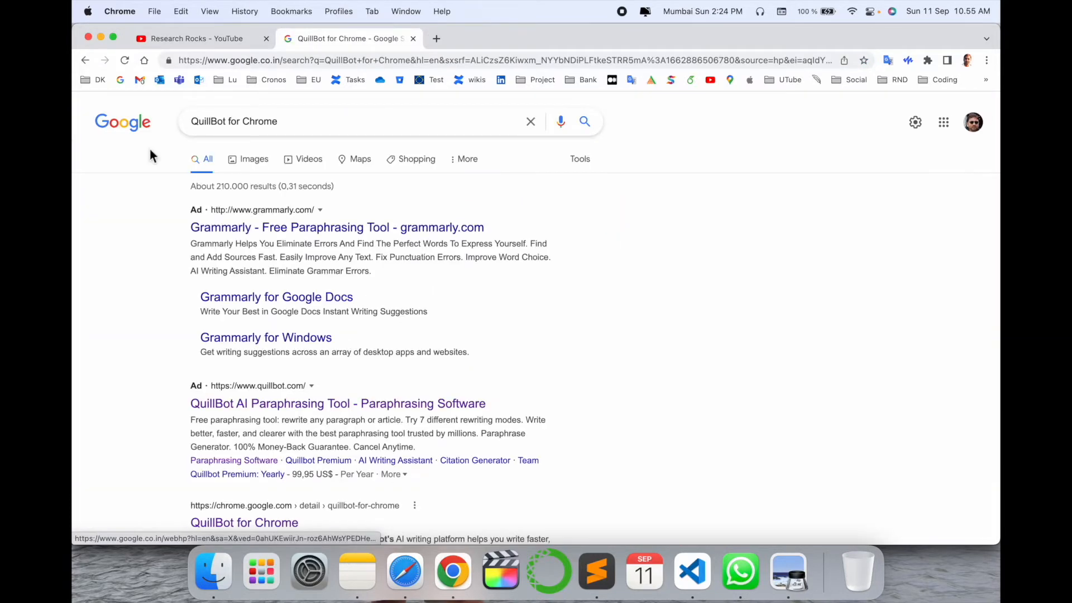
scroll(down, 3)
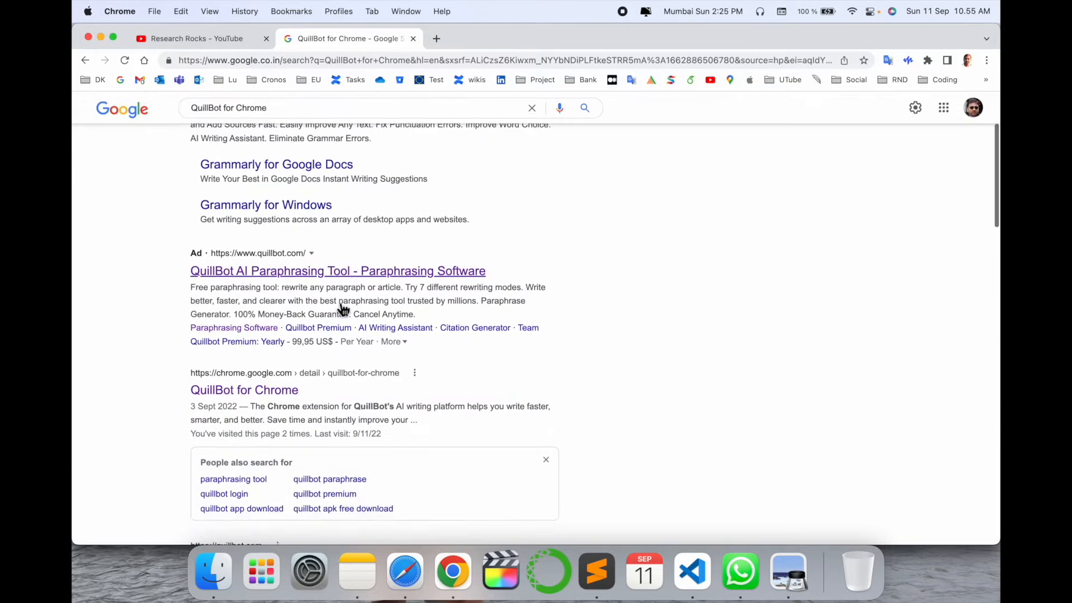
scroll(down, 3)
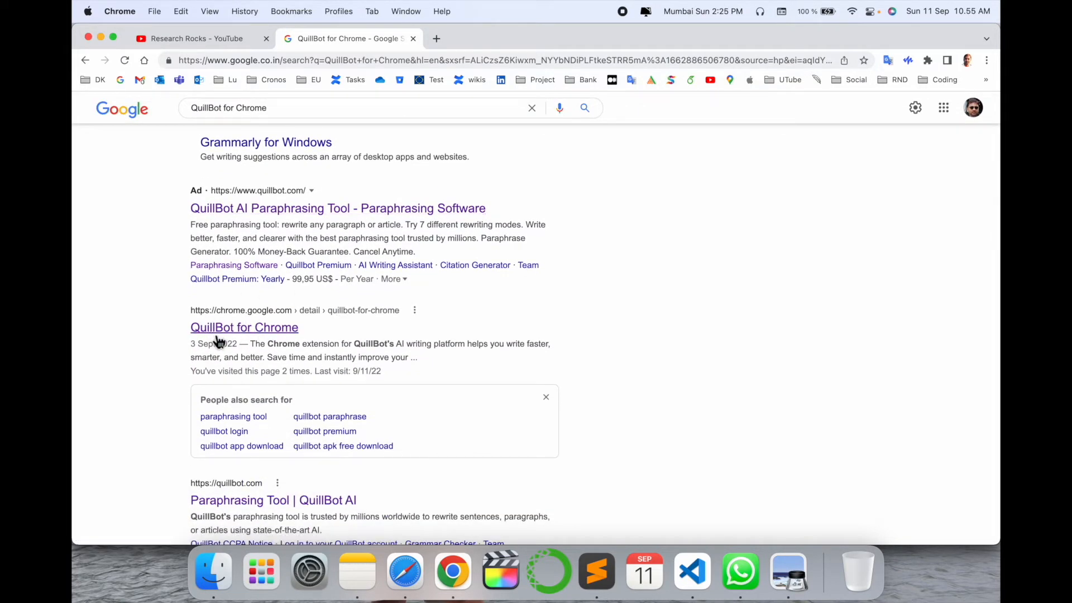
mouse_move(198, 358)
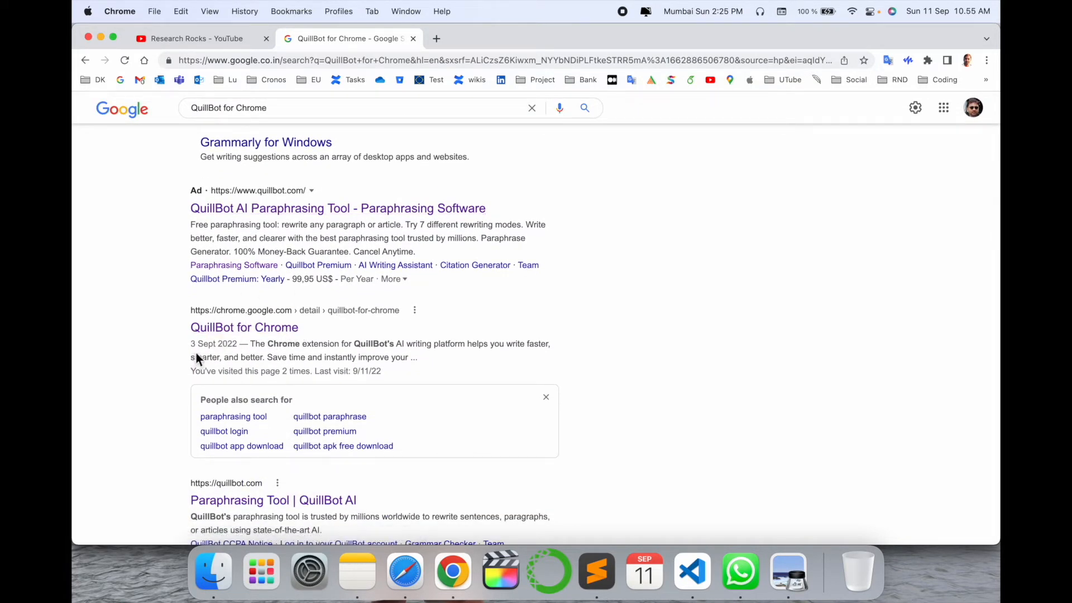
mouse_move(308, 357)
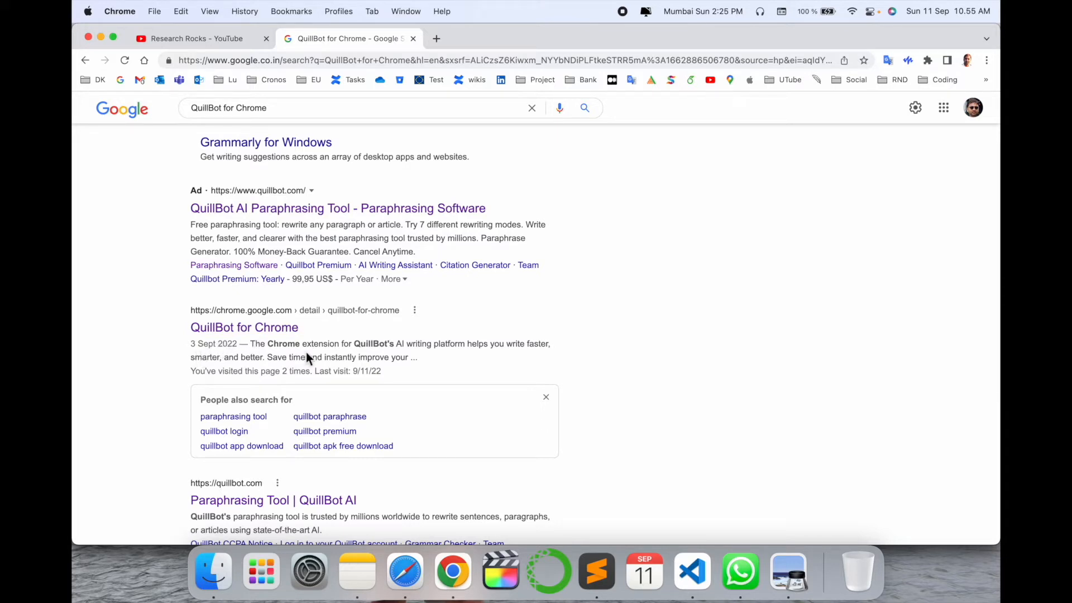
scroll(down, 3)
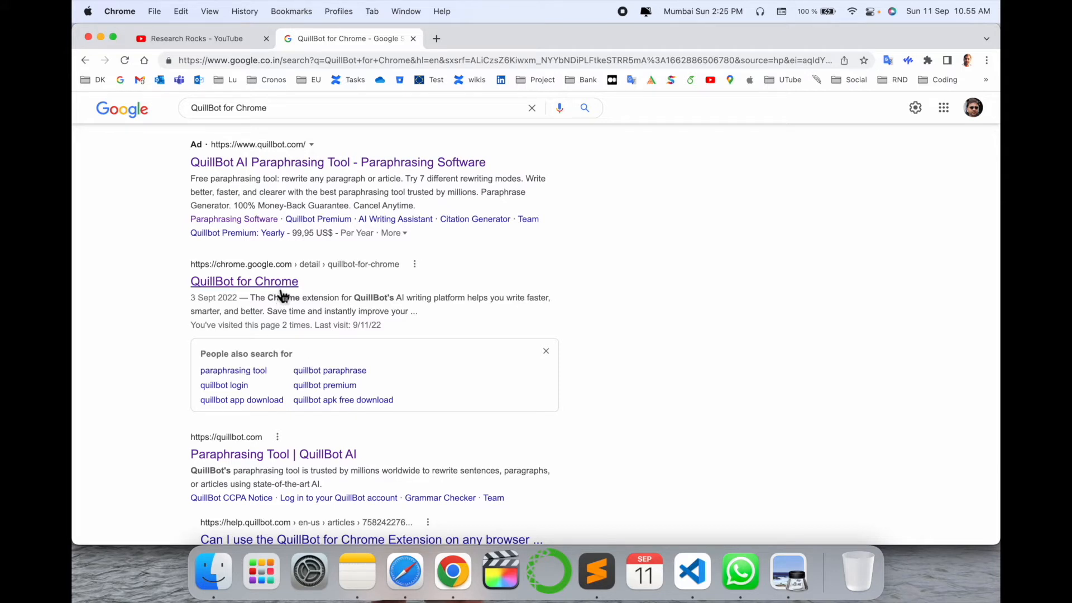
Step: Add QuillBot for Chrome from its Web Store listing and confirm the extension install
click(244, 281)
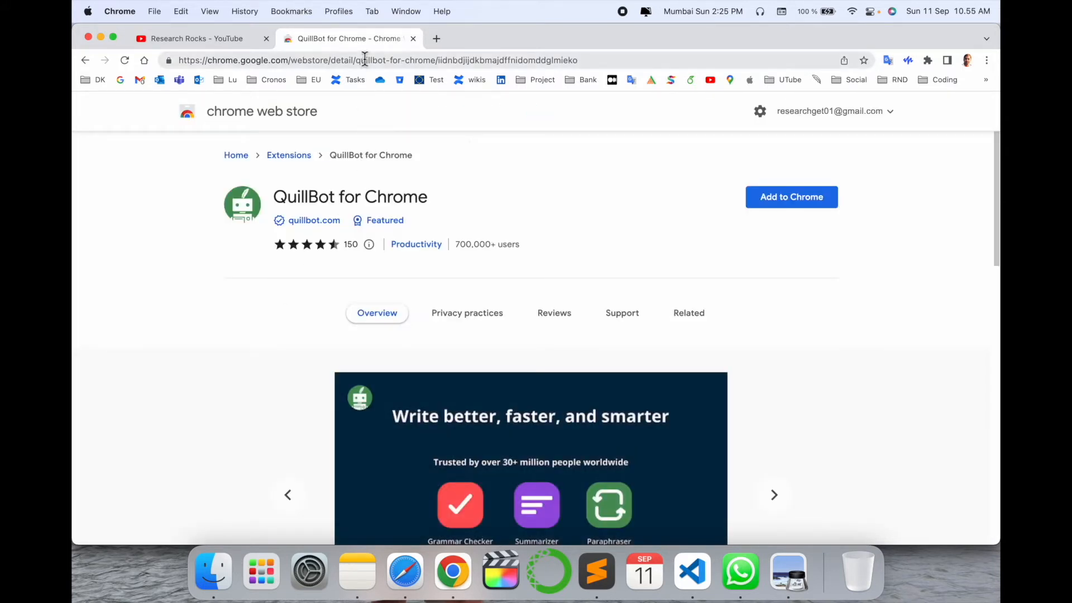
click(376, 60)
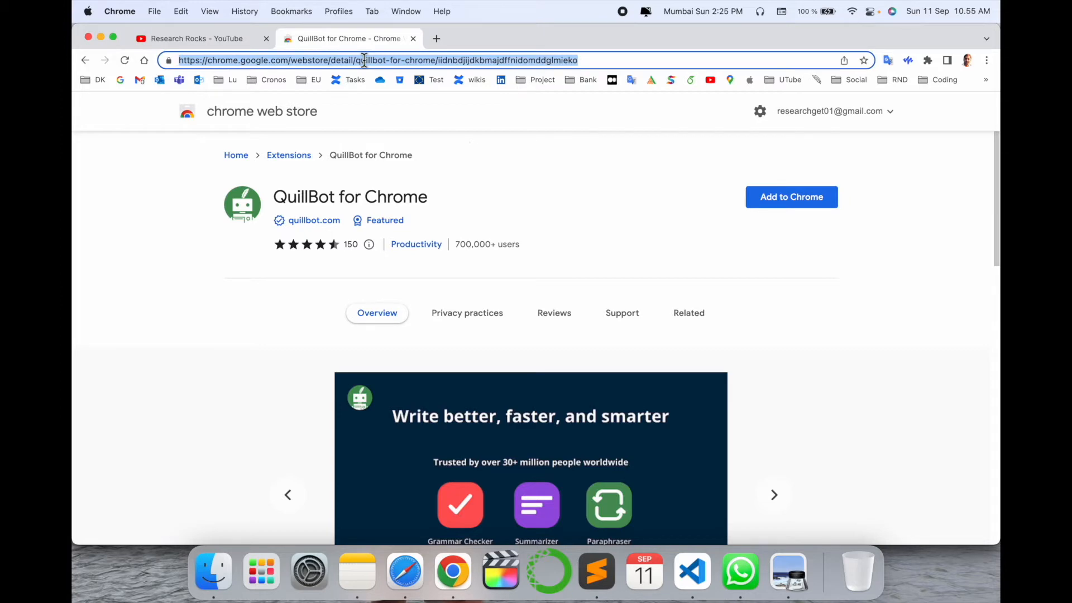
click(790, 196)
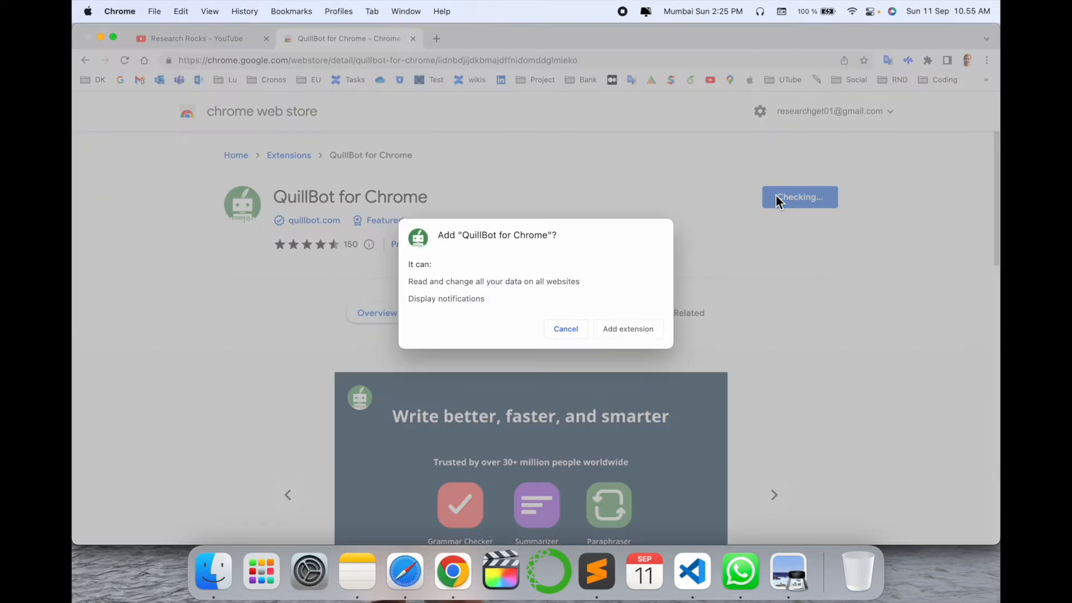
click(628, 328)
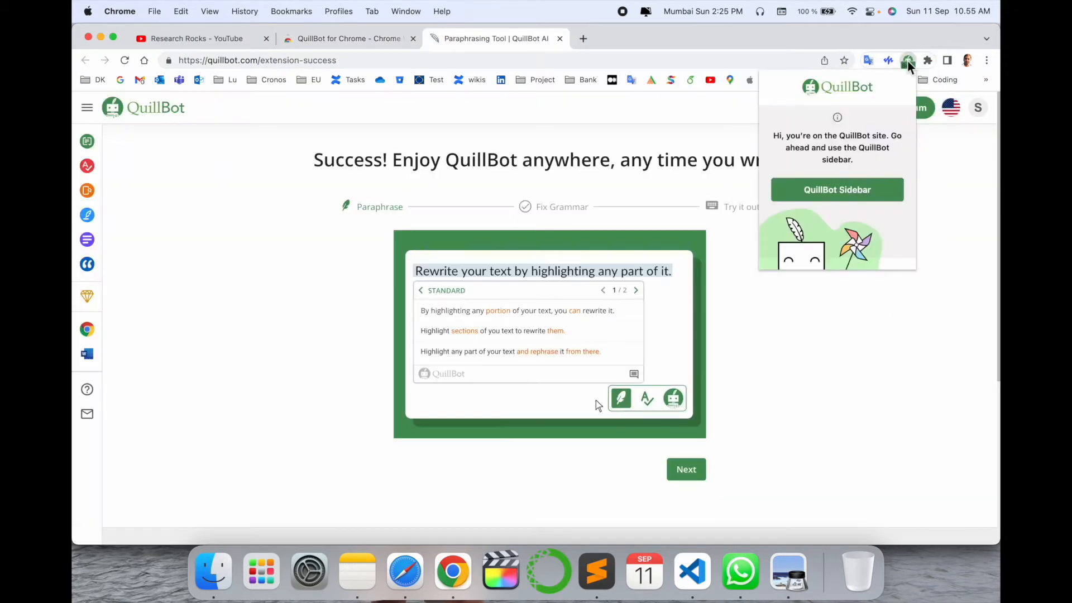
Step: Try the QuillBot paraphraser sidebar on the success page, close it, and return to the Research Rocks channel
click(836, 189)
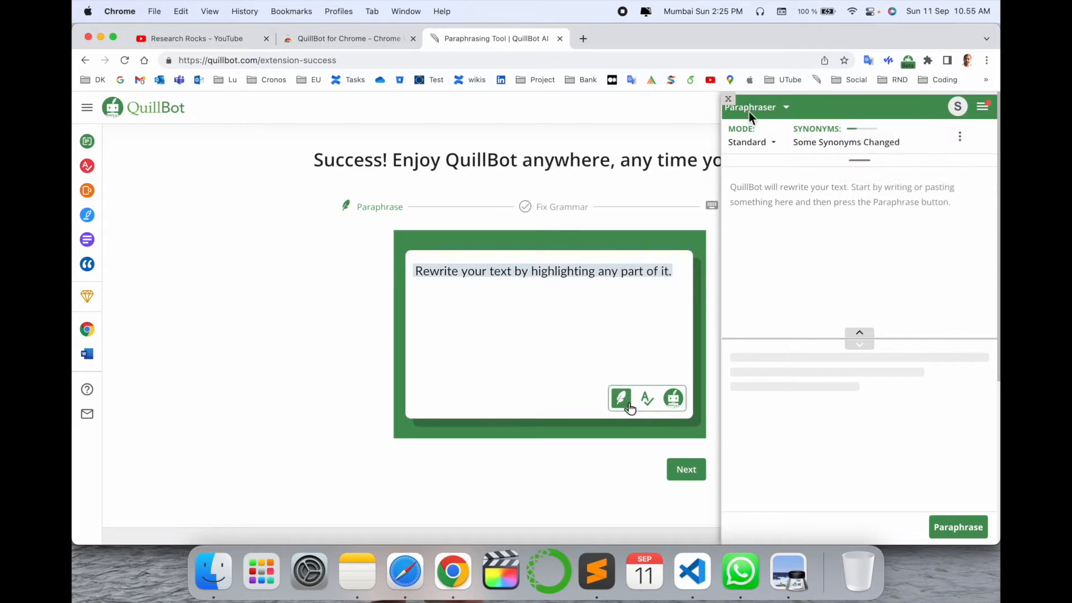
click(728, 98)
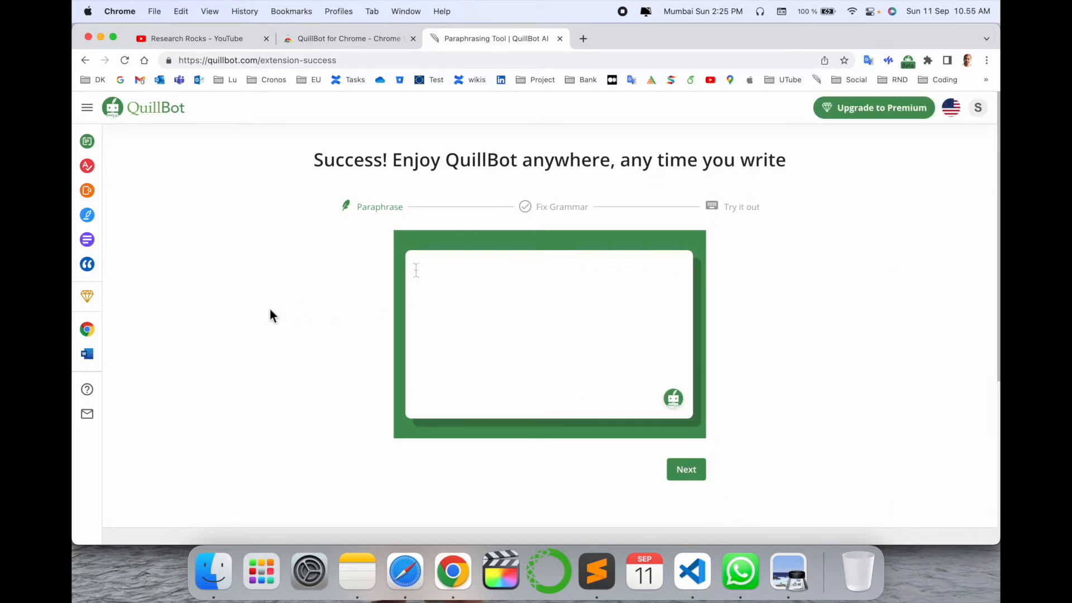
click(583, 38)
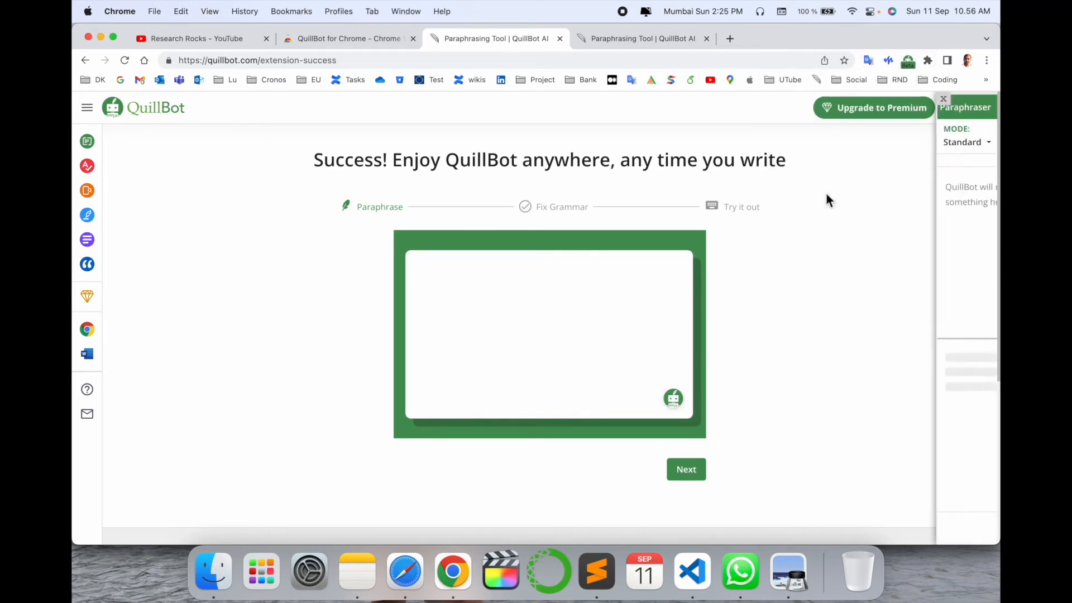
click(197, 38)
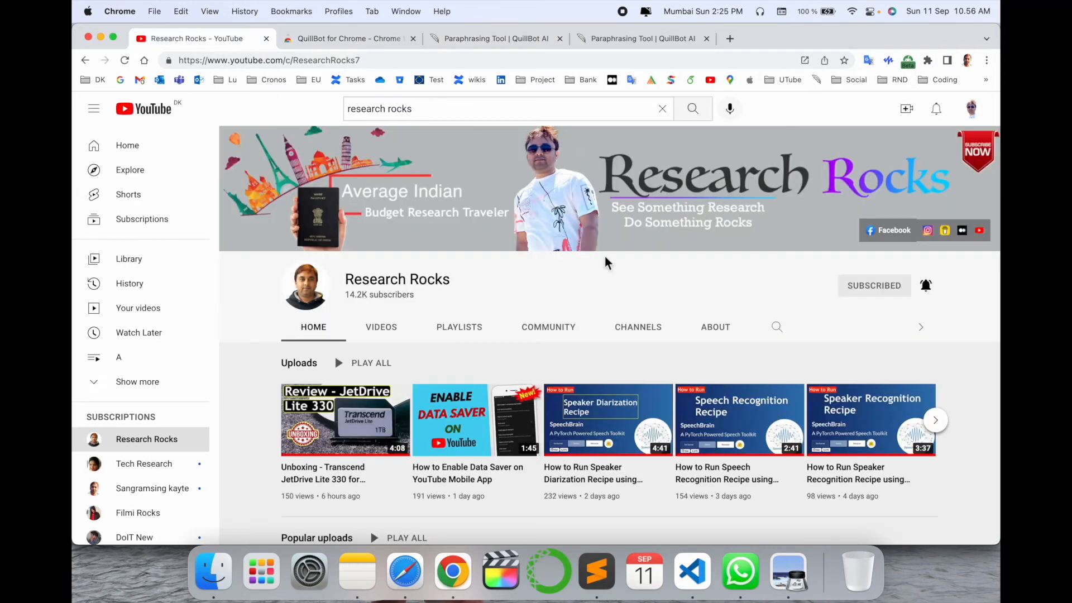
Step: Open the QuillBot sidebar on the YouTube page and paraphrase the word 'Hello' twice
click(908, 60)
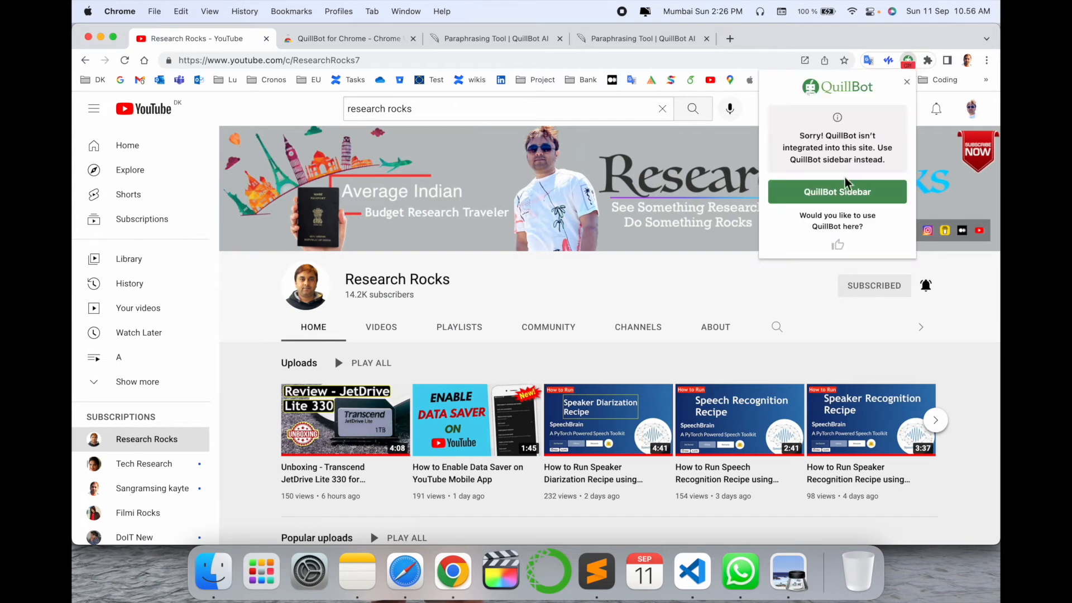
click(837, 191)
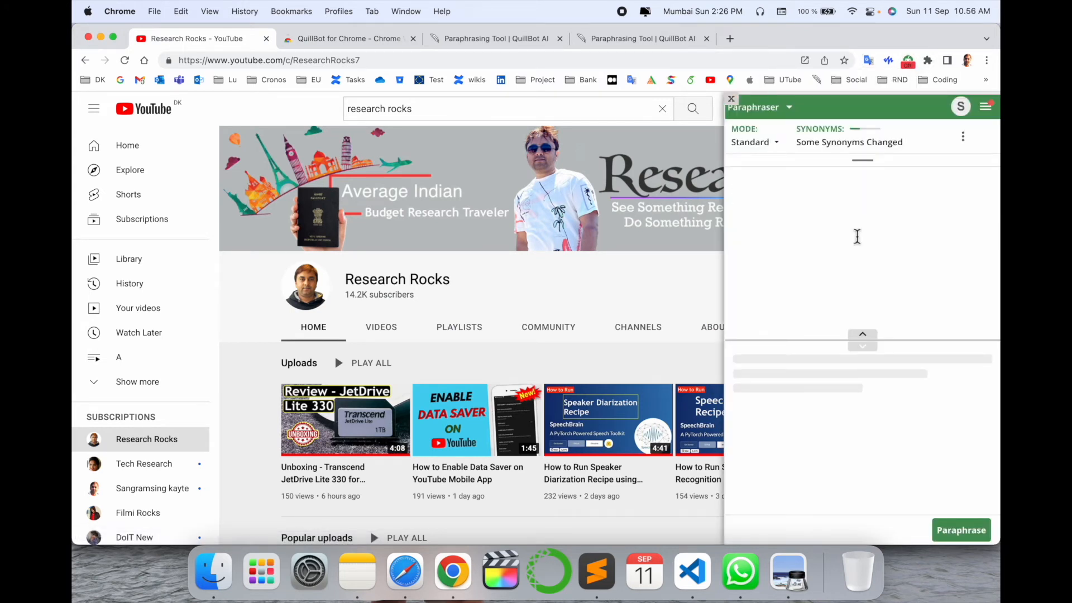
text(Hello)
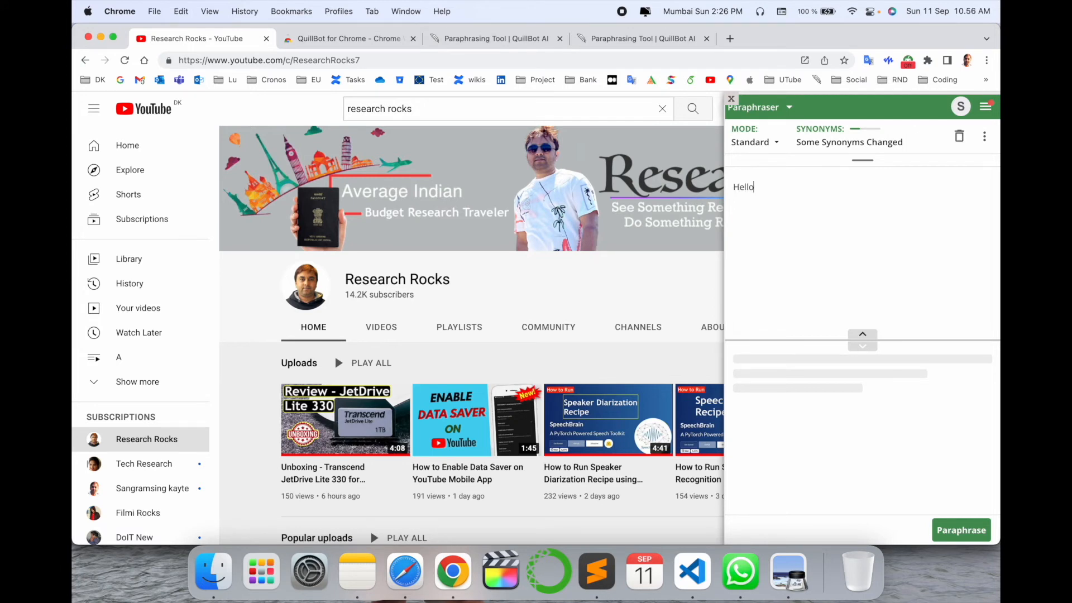
mouse_move(930, 497)
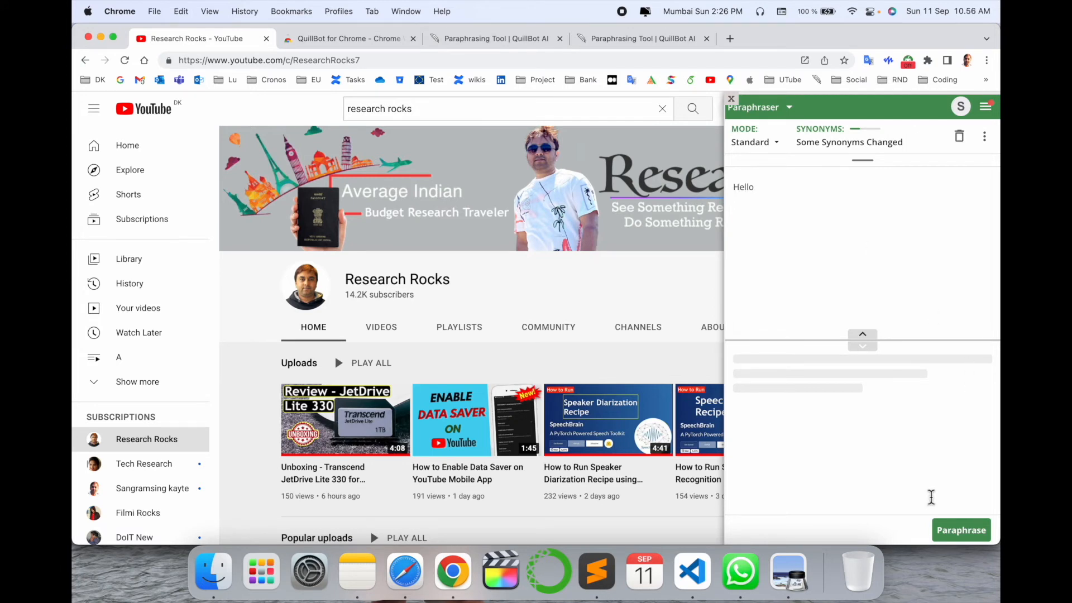
click(960, 529)
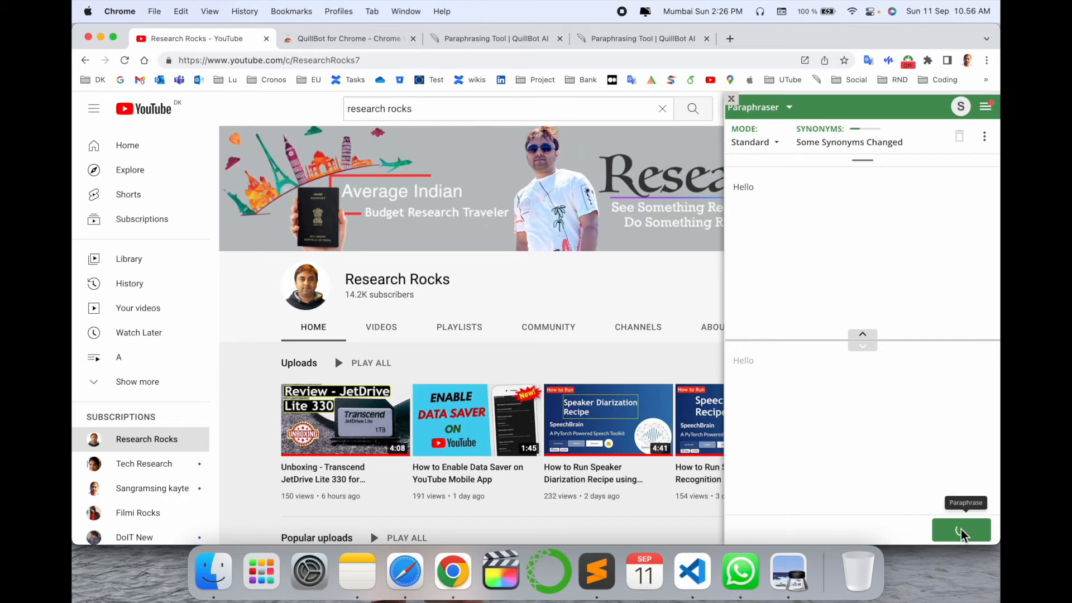
click(961, 529)
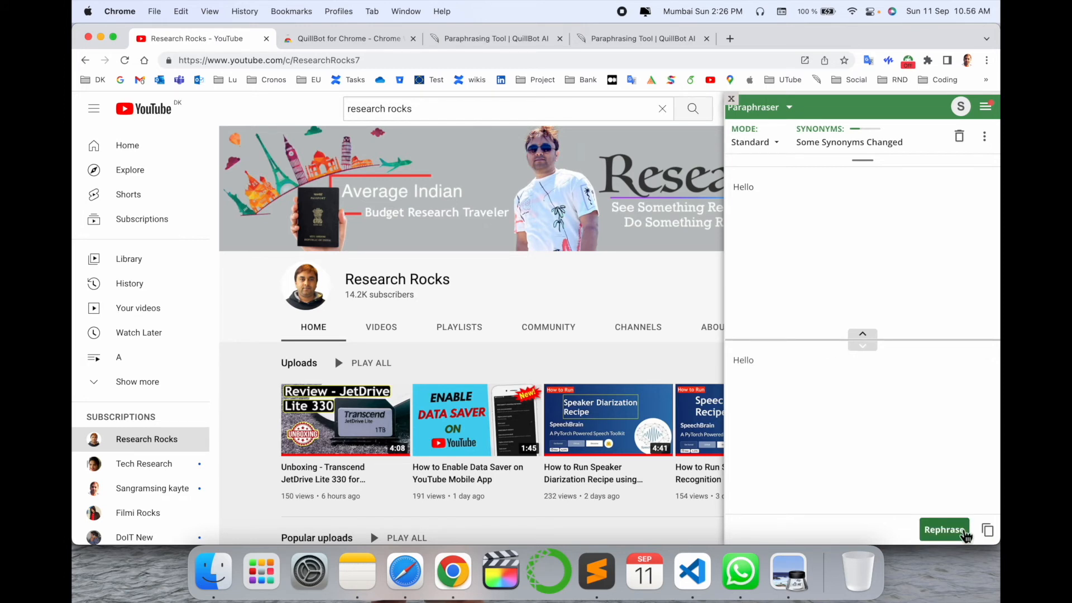